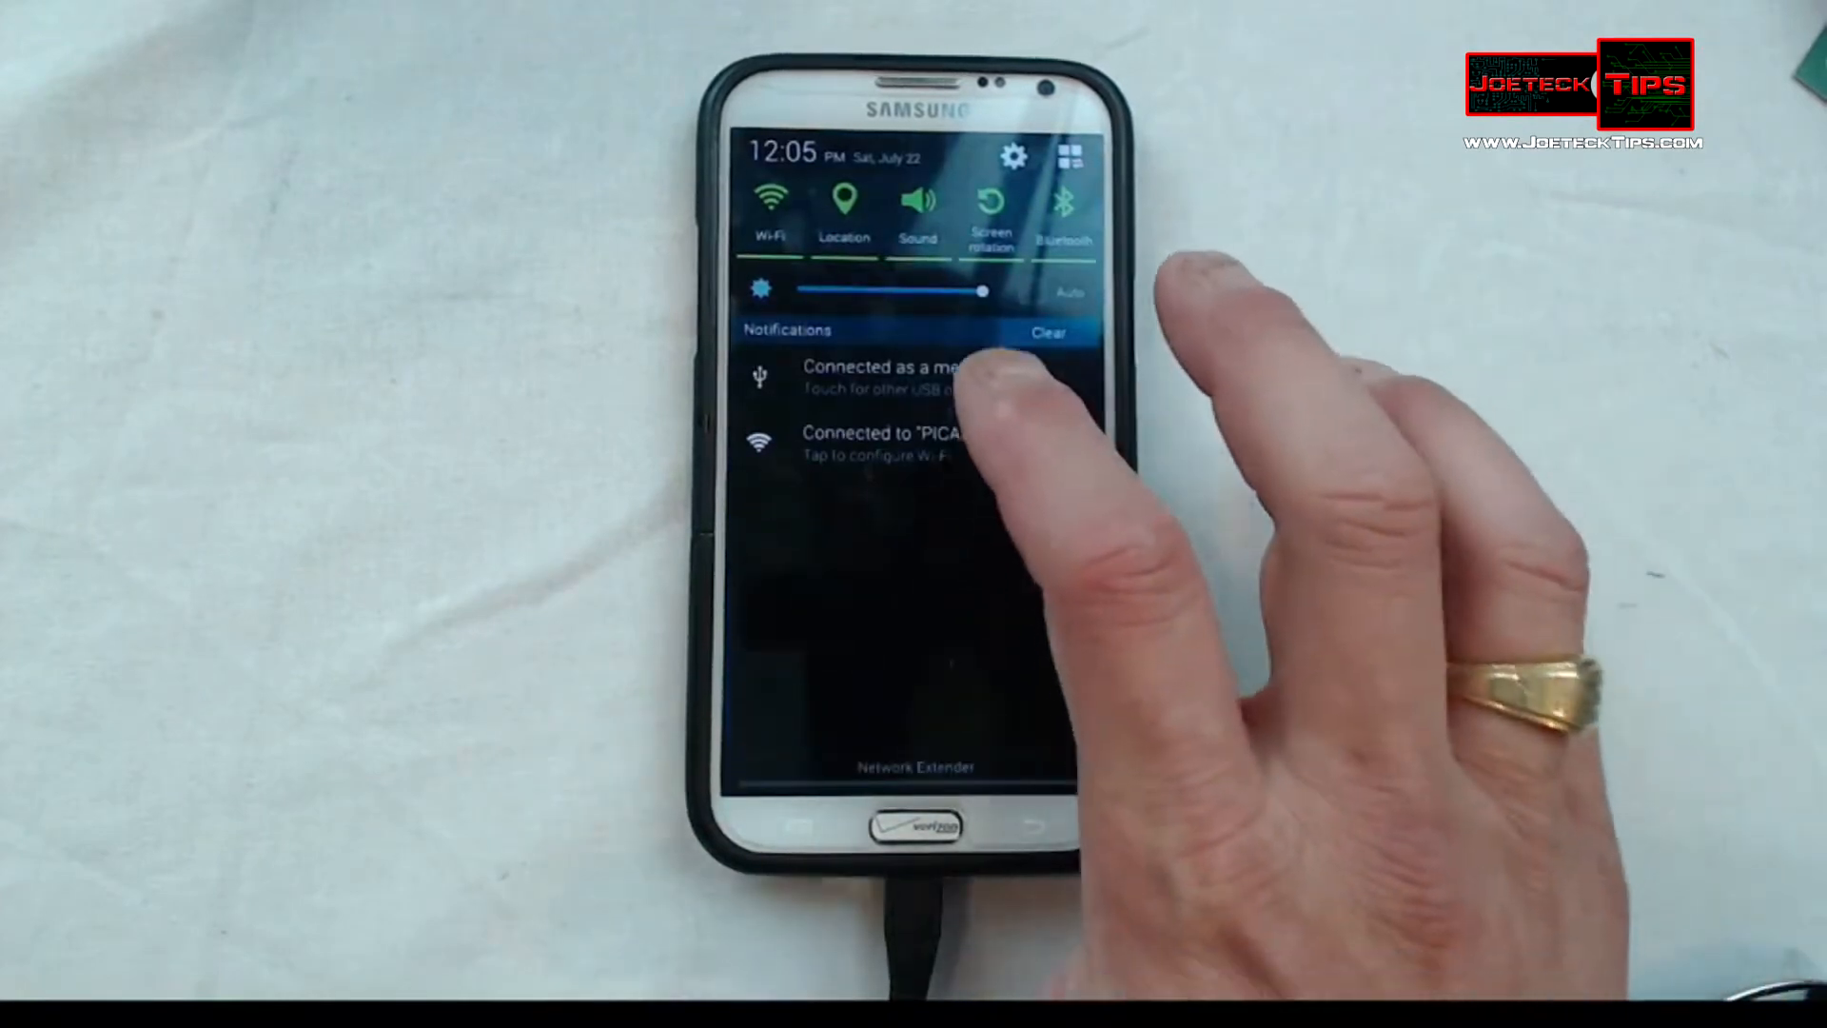
- Switch the phone's USB computer connection to Media device (MTP)
left_click(892, 378)
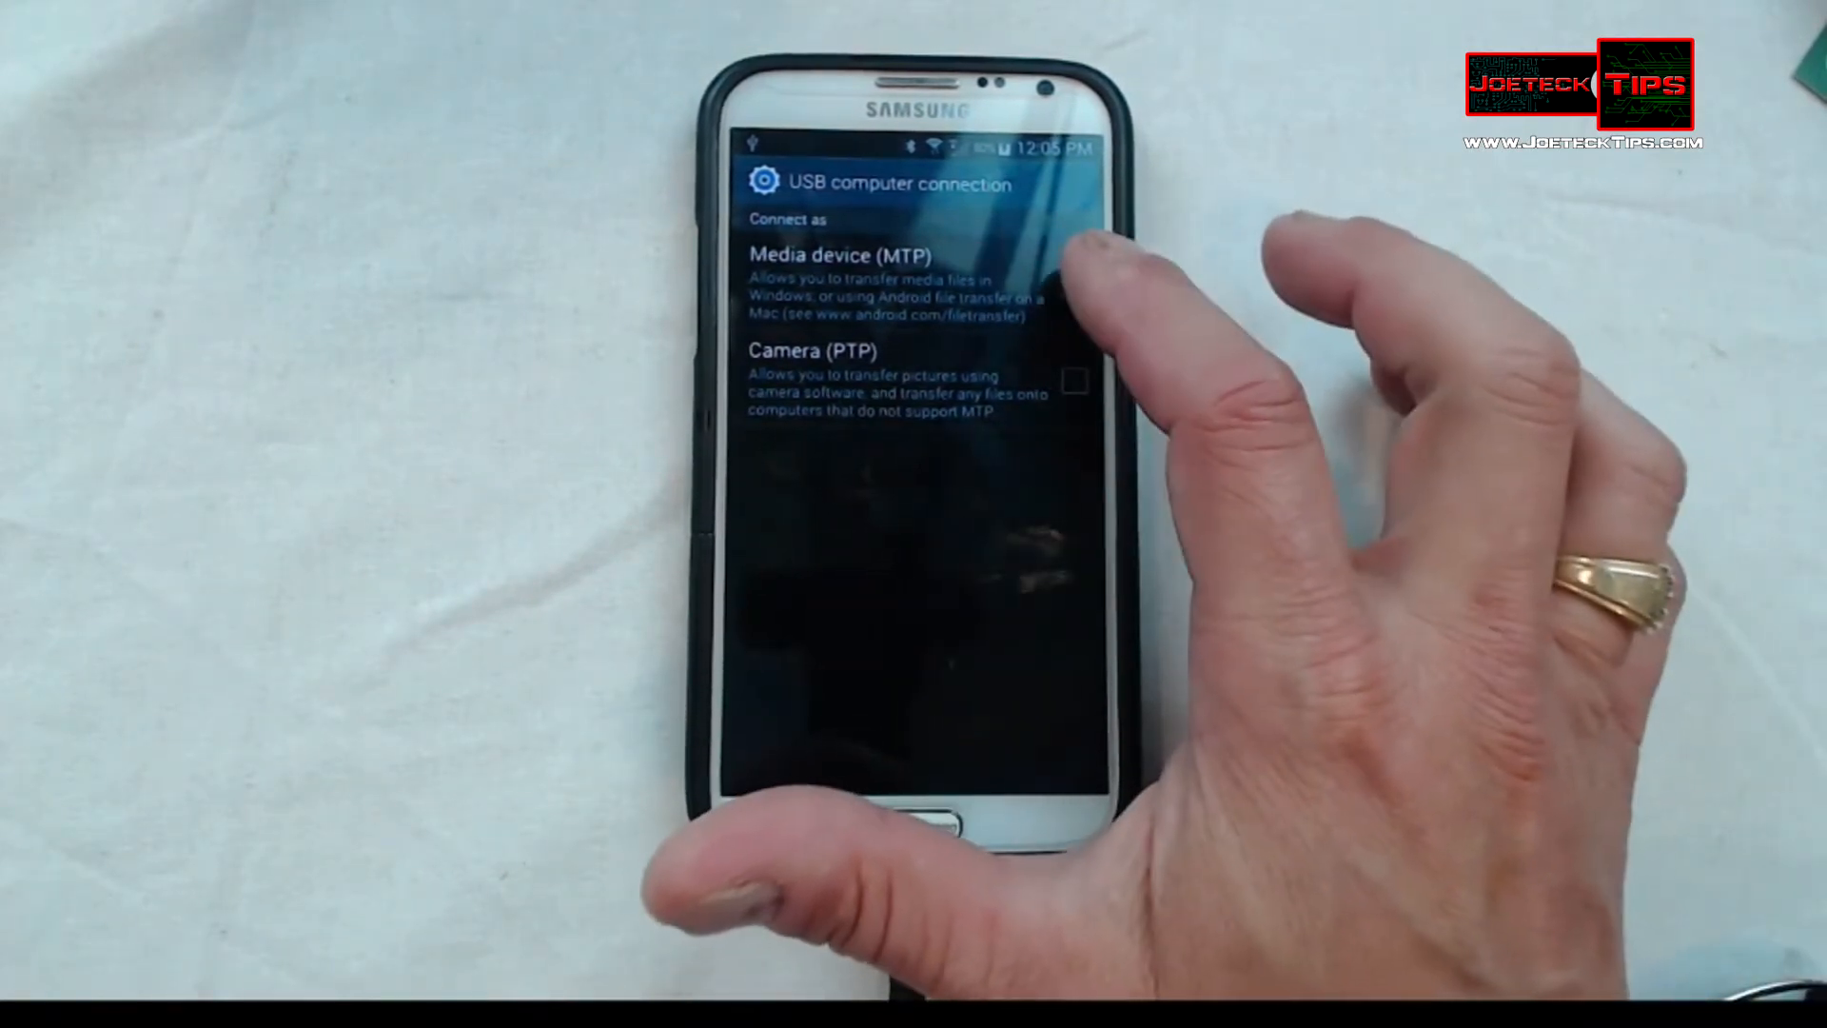
left_click(877, 276)
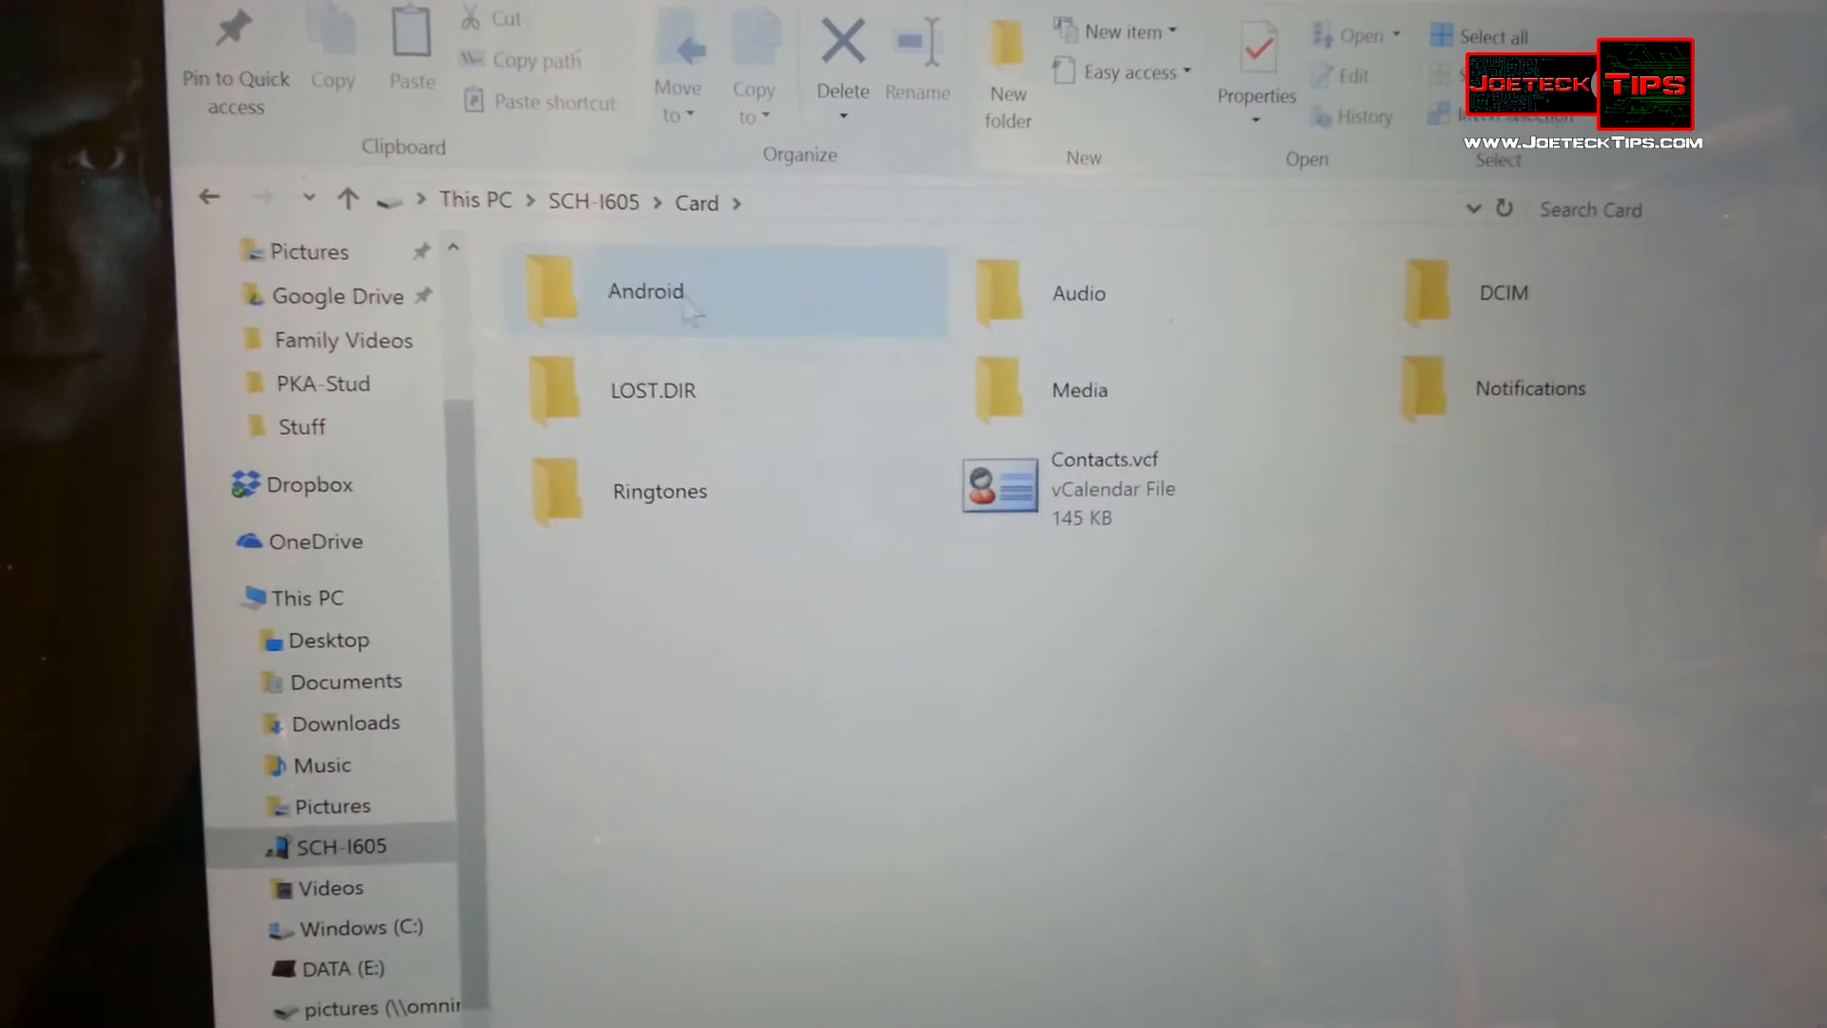
- Open This PC > SCH-I605 > Card in File Explorer to show its folders
left_click(1077, 295)
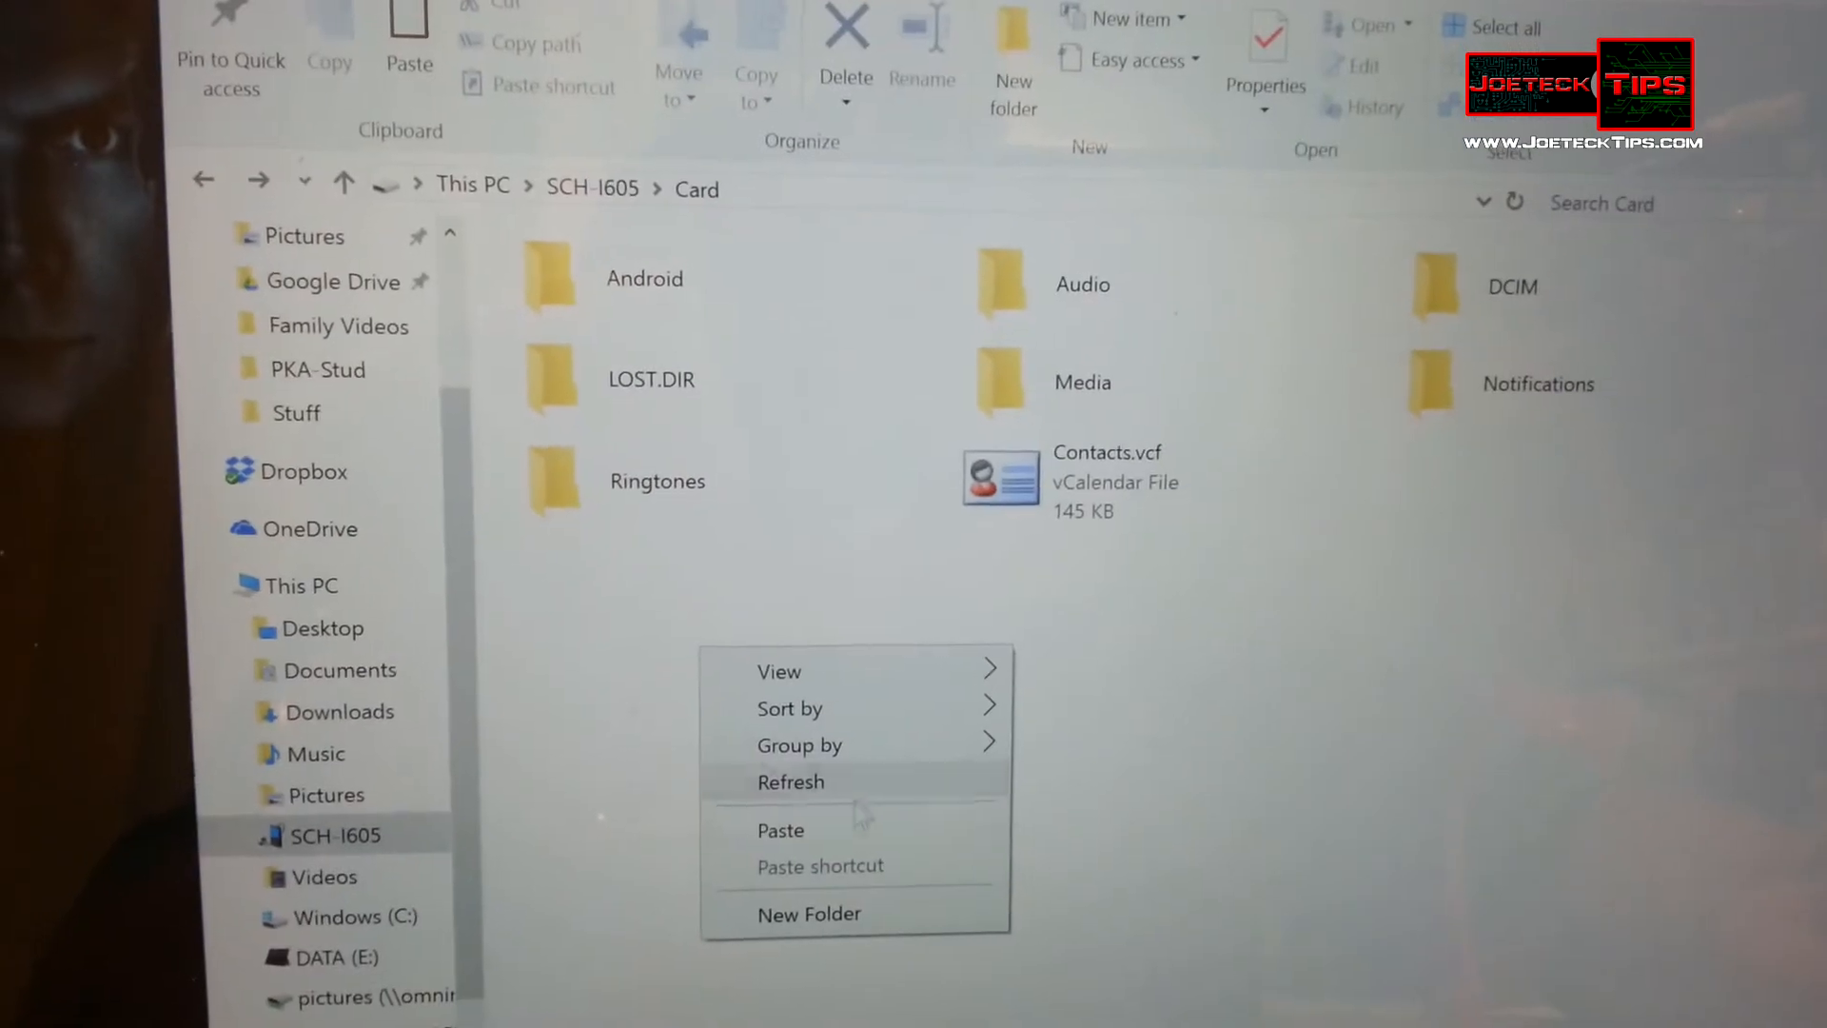
- Paste the copied Q-See QTView APK into the top level of the phone's Card storage
left_click(781, 831)
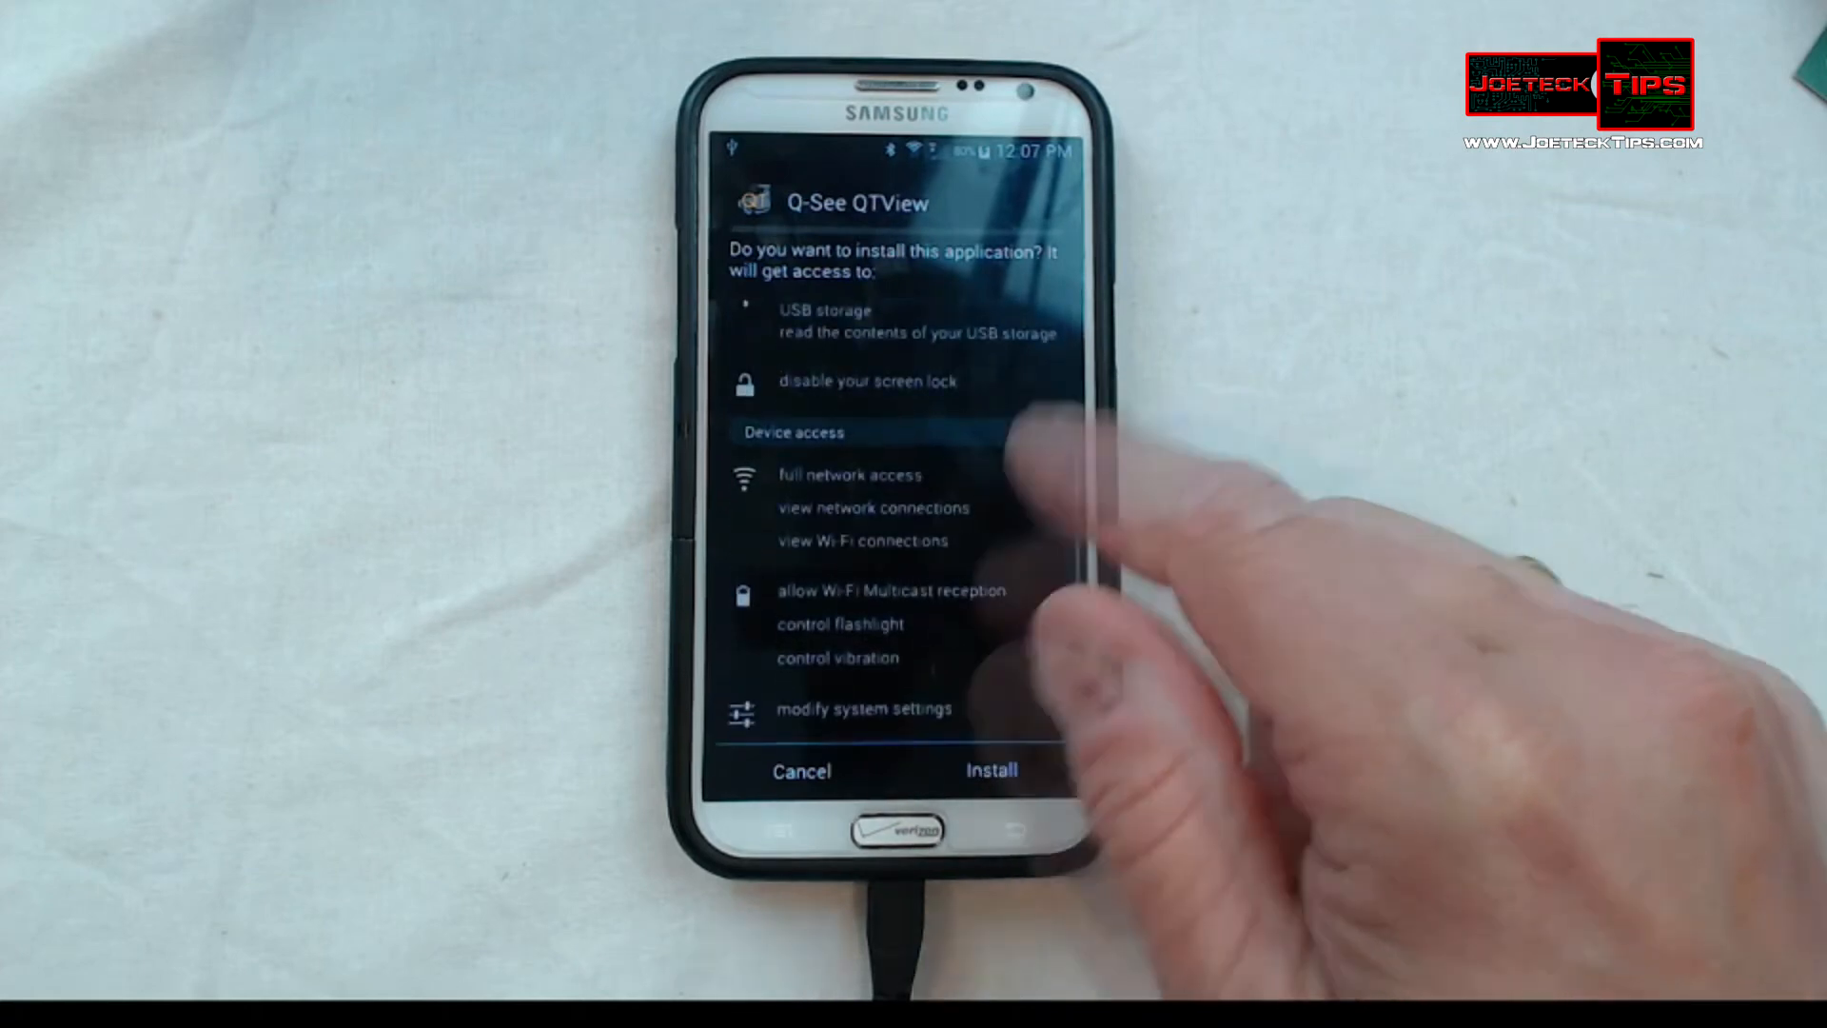
- Accept the Q-See QTView permissions and start the installation
left_click(990, 770)
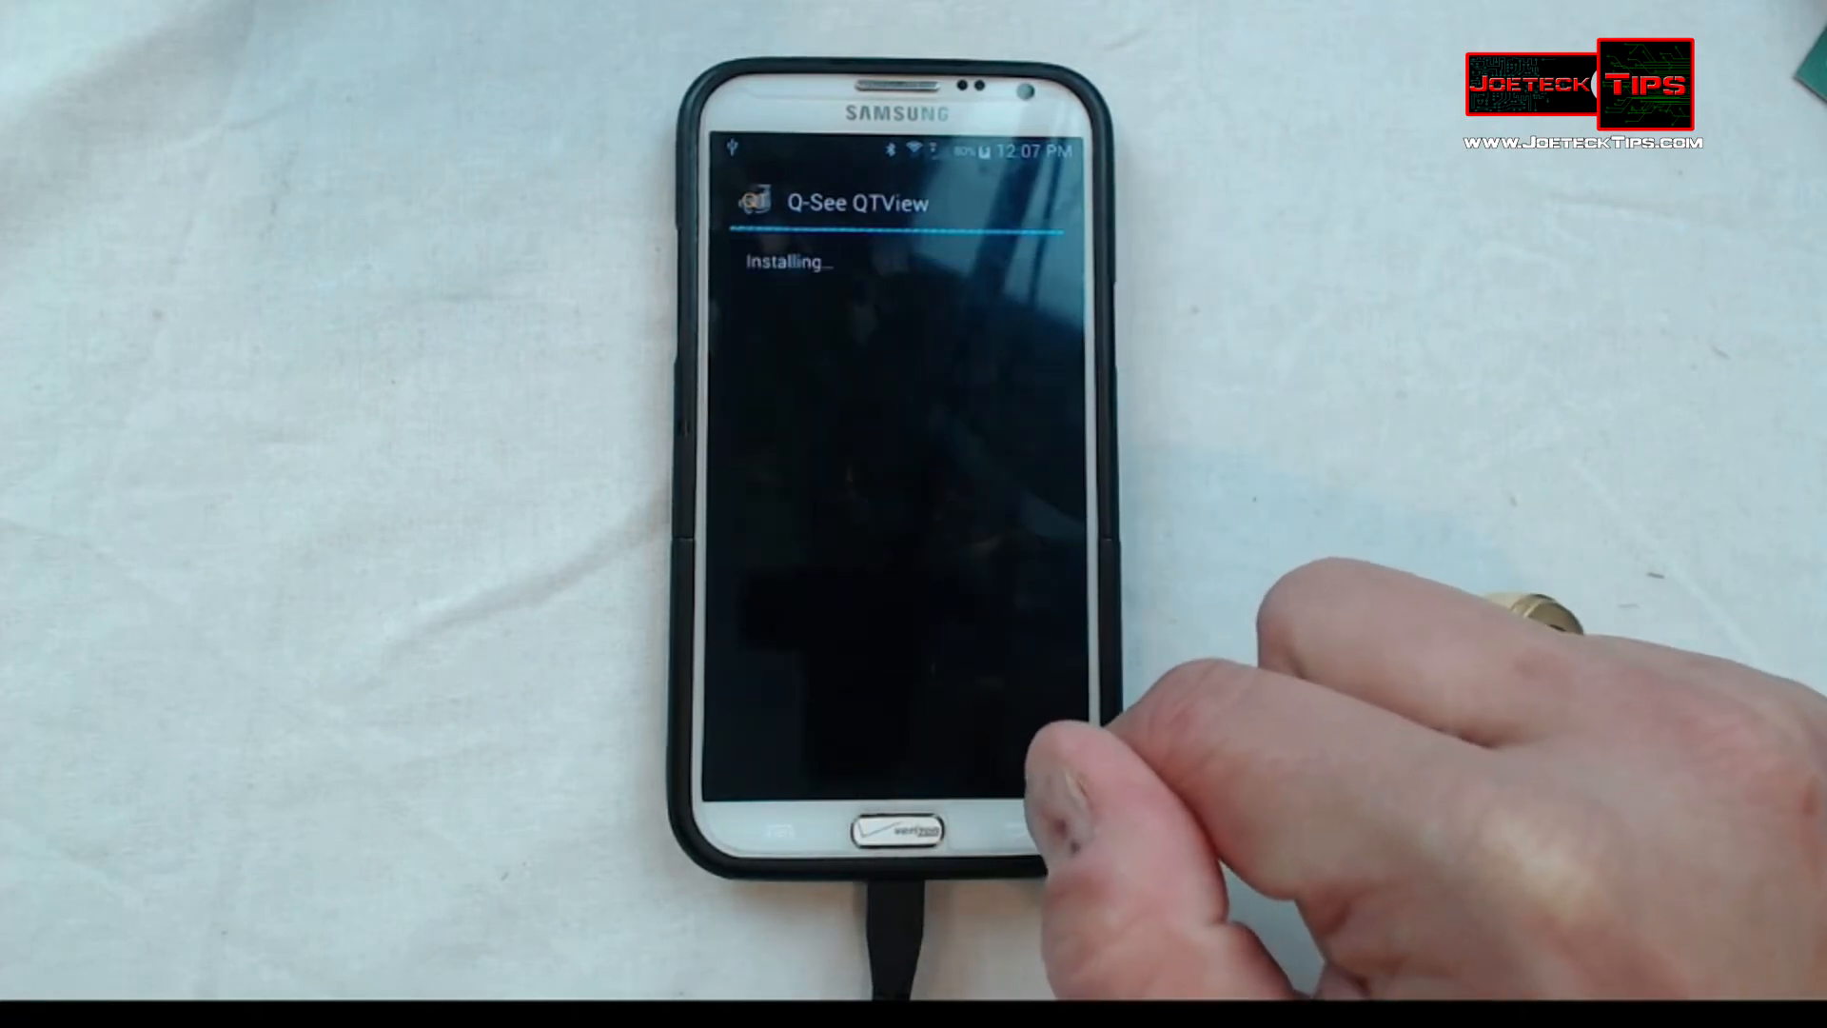